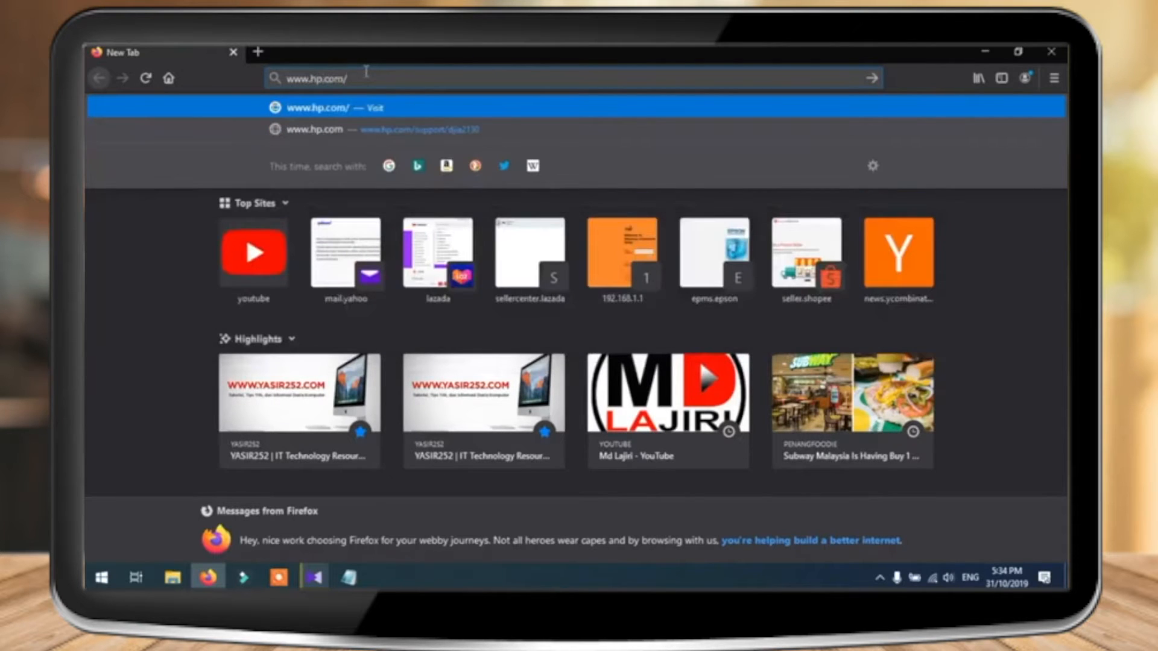
Go to HP support for the DeskJet Ink Advantage 2130 and dismiss the update notice
{"action": "type", "text": "support"}
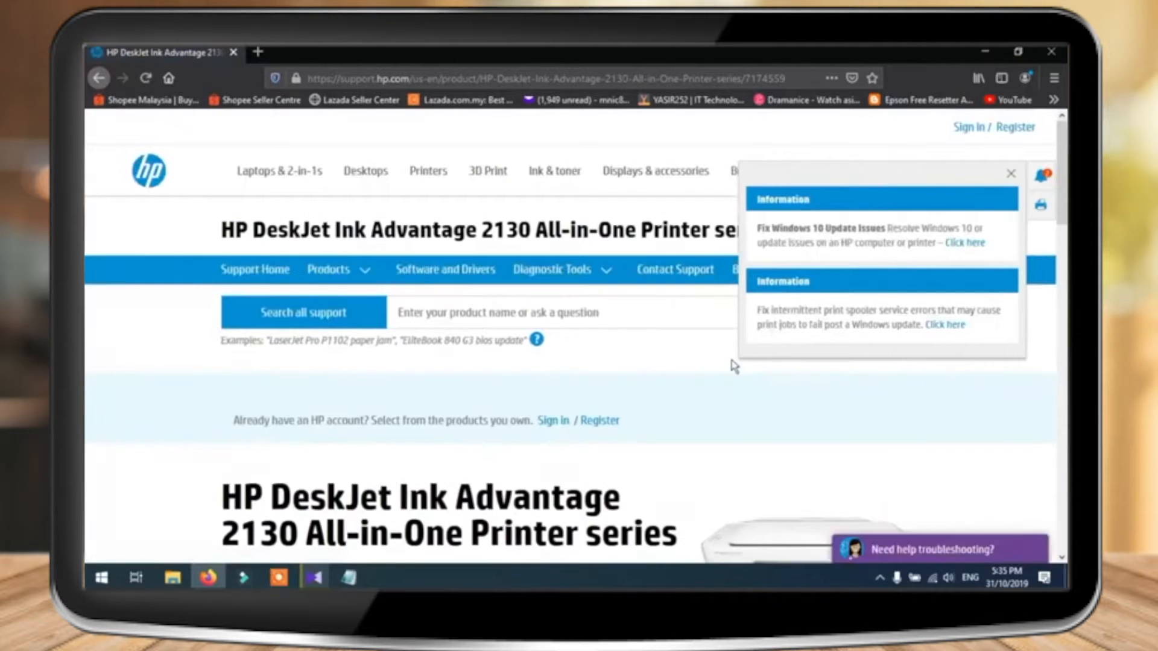
{"action": "left_click", "coordinate": [1010, 173]}
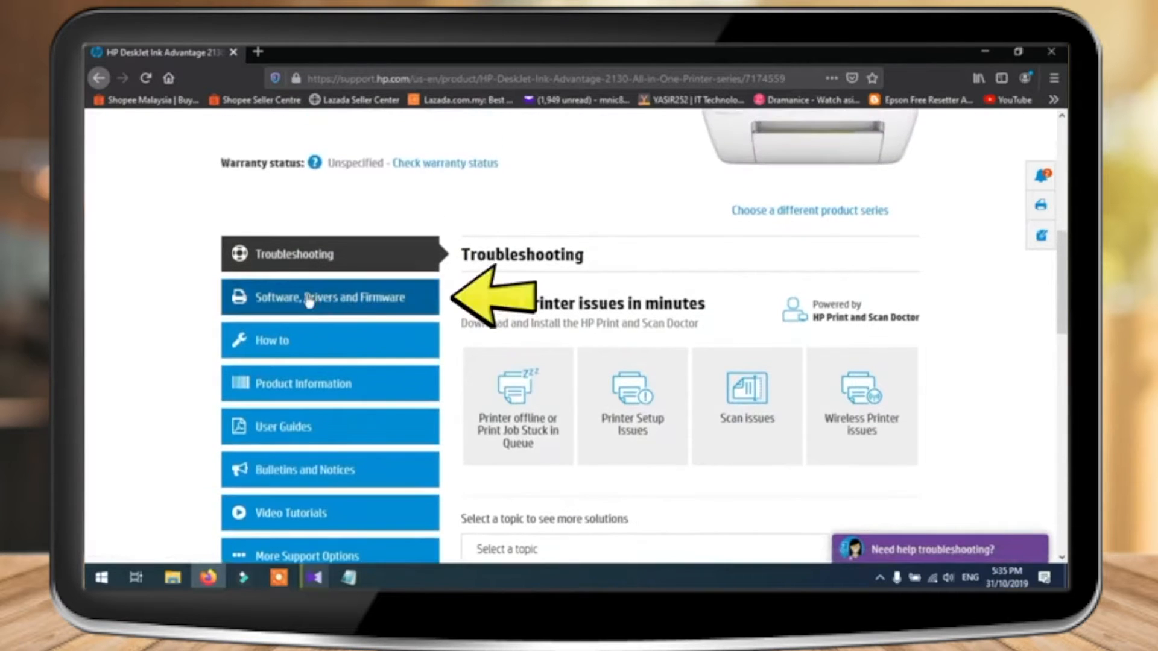
Download the DeskJet 2130 Full Feature Software and Drivers (DJ2130_Full_WebPack_40.11.1124.exe)
{"action": "left_click", "coordinate": [329, 297]}
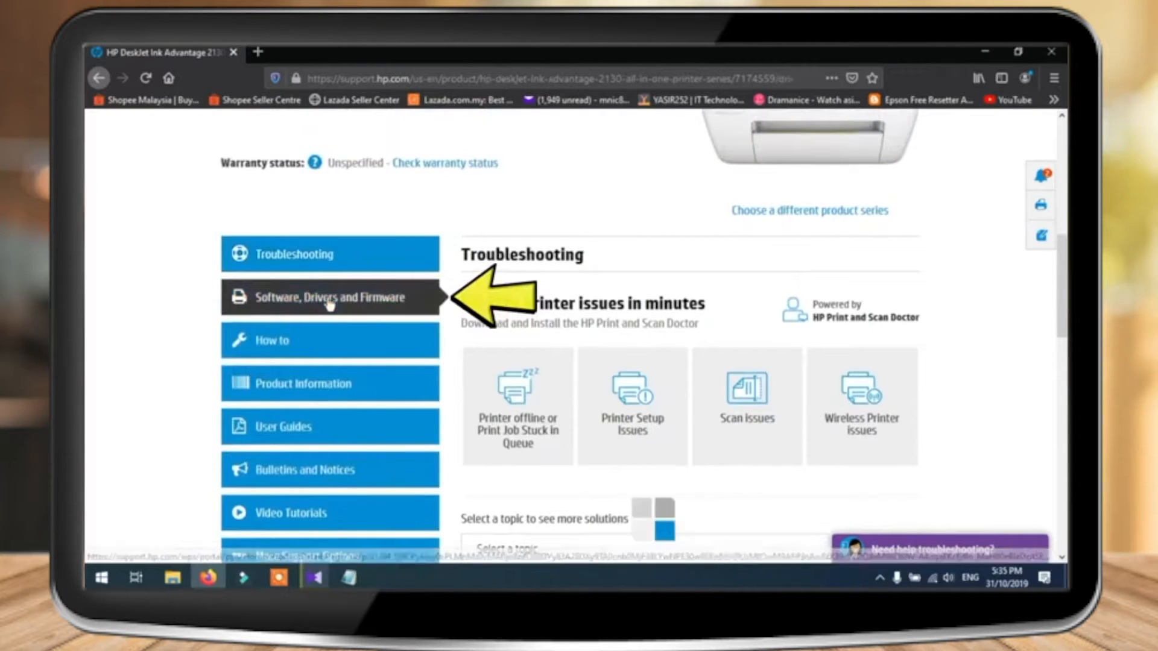
{"action": "left_click", "coordinate": [329, 298]}
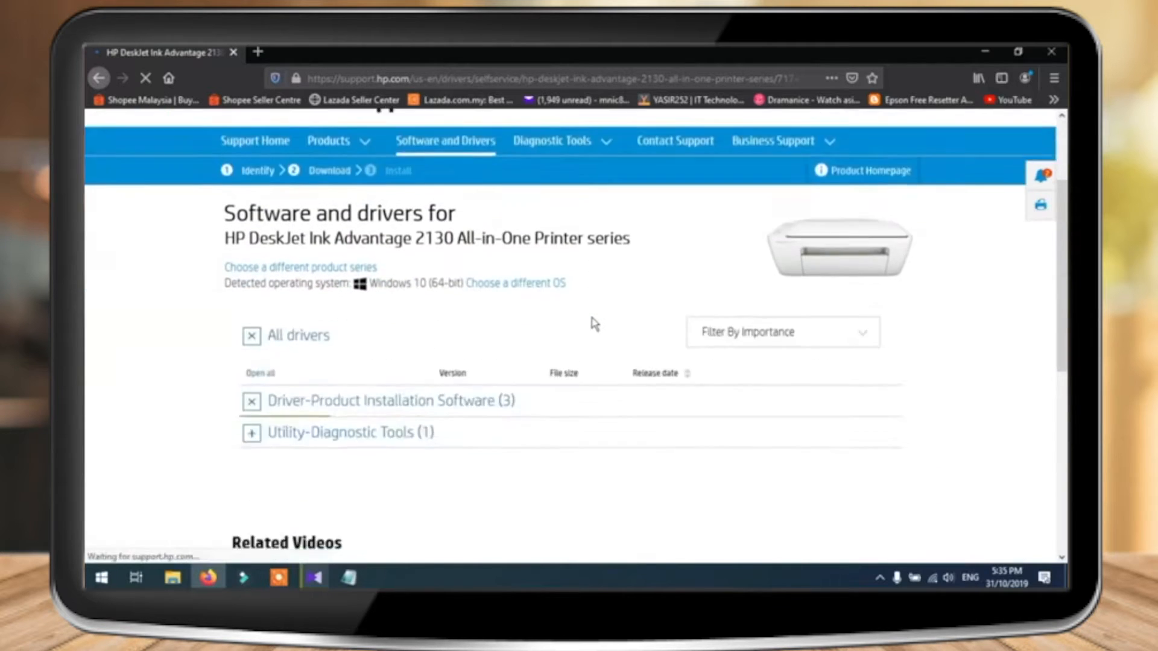
{"action": "scroll", "scroll_direction": "down", "scroll_amount": 3}
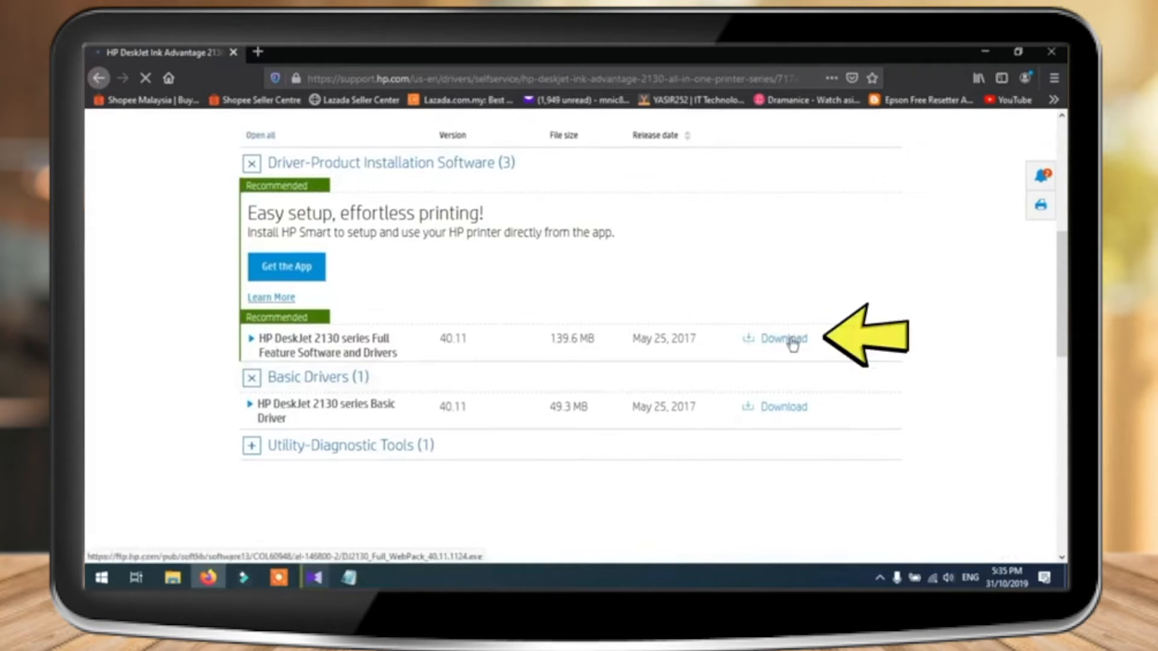
{"action": "left_click", "coordinate": [783, 339]}
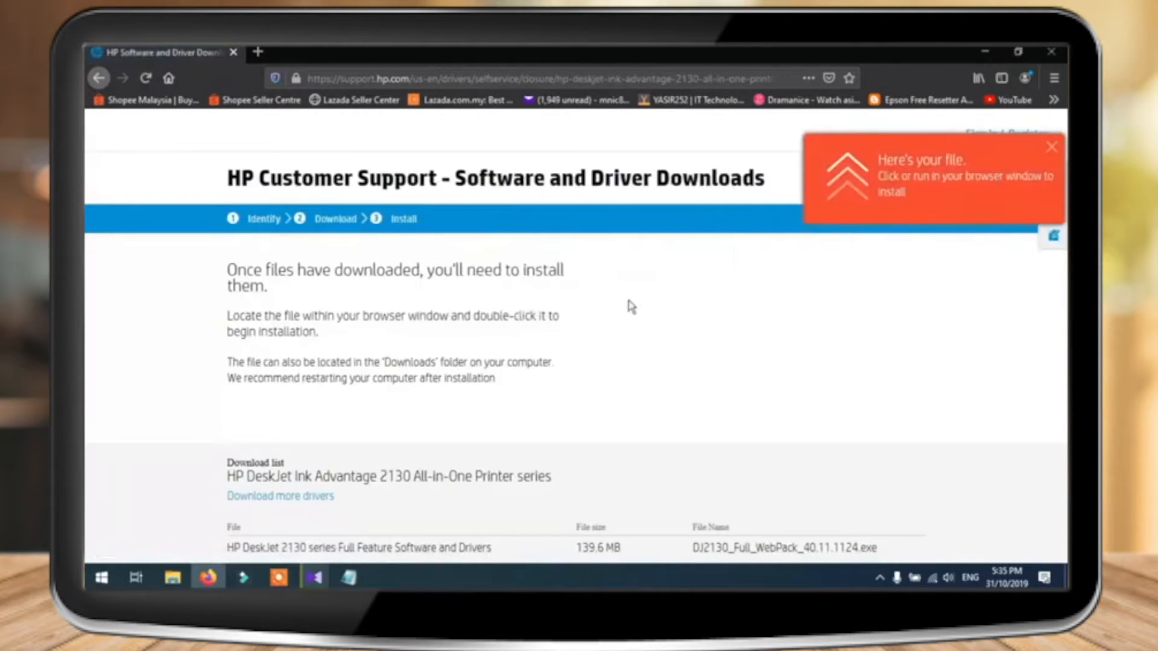
Run DJ2130_Full_WebPack from the browser's download panel to start extraction
{"action": "left_click", "coordinate": [954, 77]}
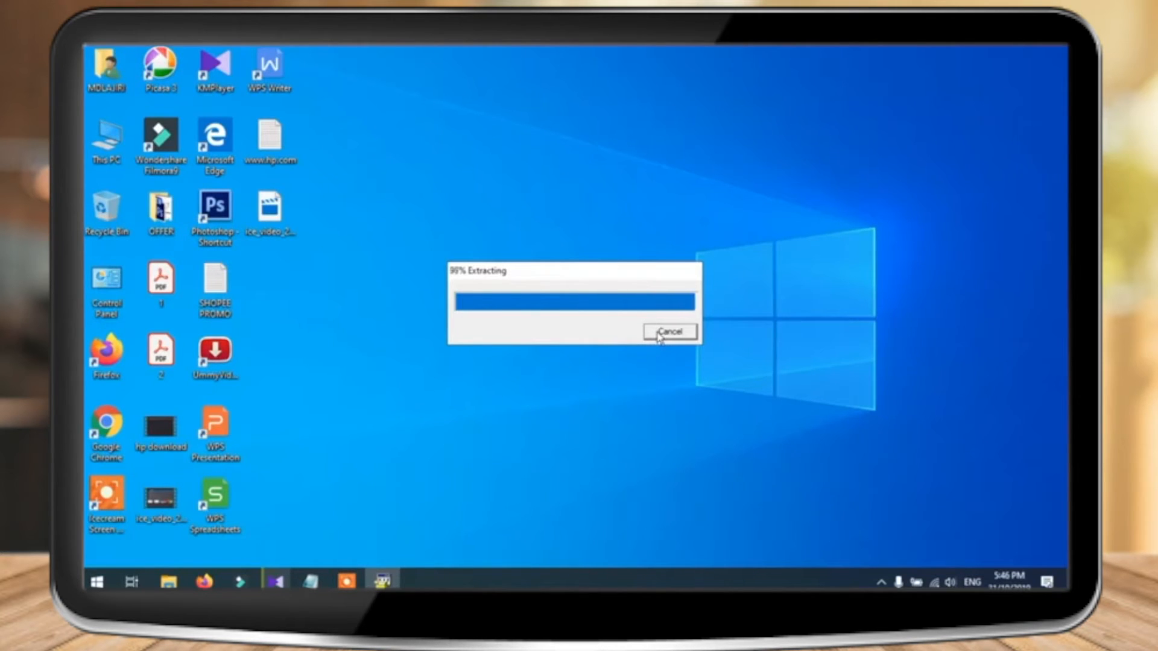
After extraction, move past the Prepare/Connect intro to the installation agreements screen
{"action": "left_click", "coordinate": [671, 332]}
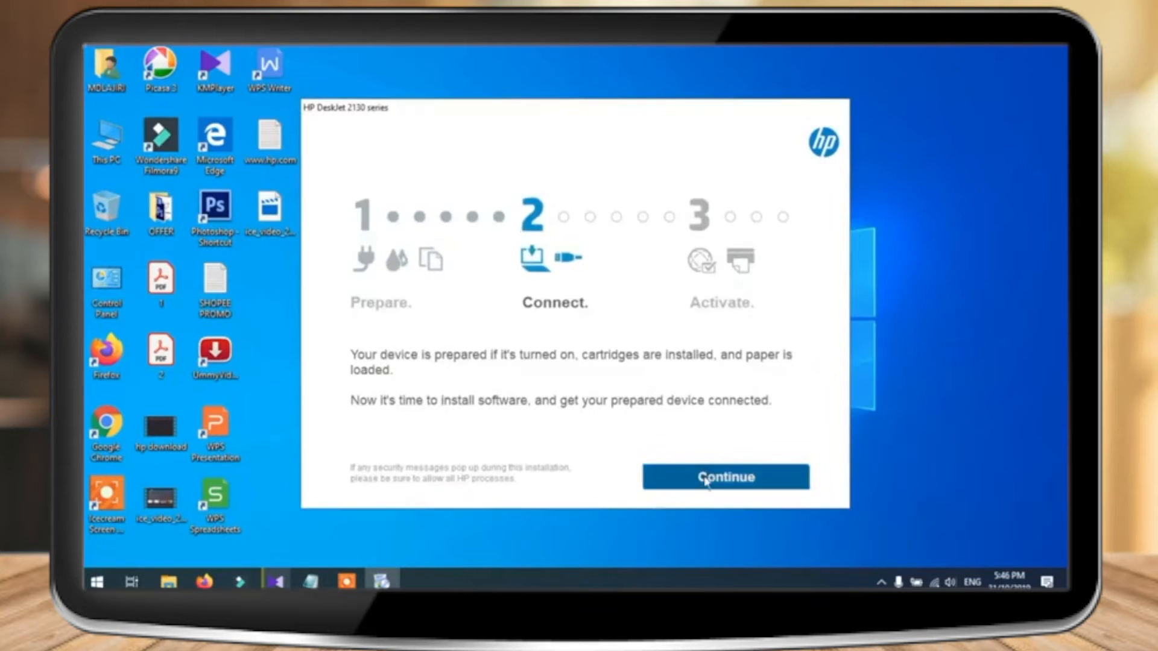
{"action": "left_click", "coordinate": [725, 477]}
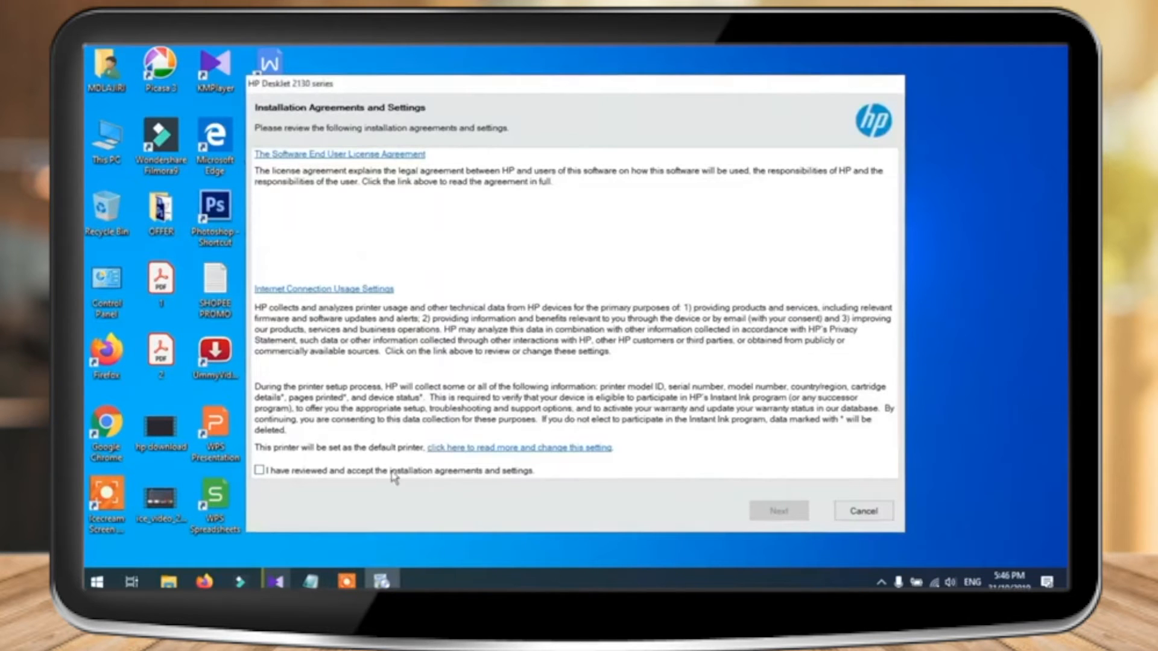
{"action": "mouse_move", "coordinate": [444, 480]}
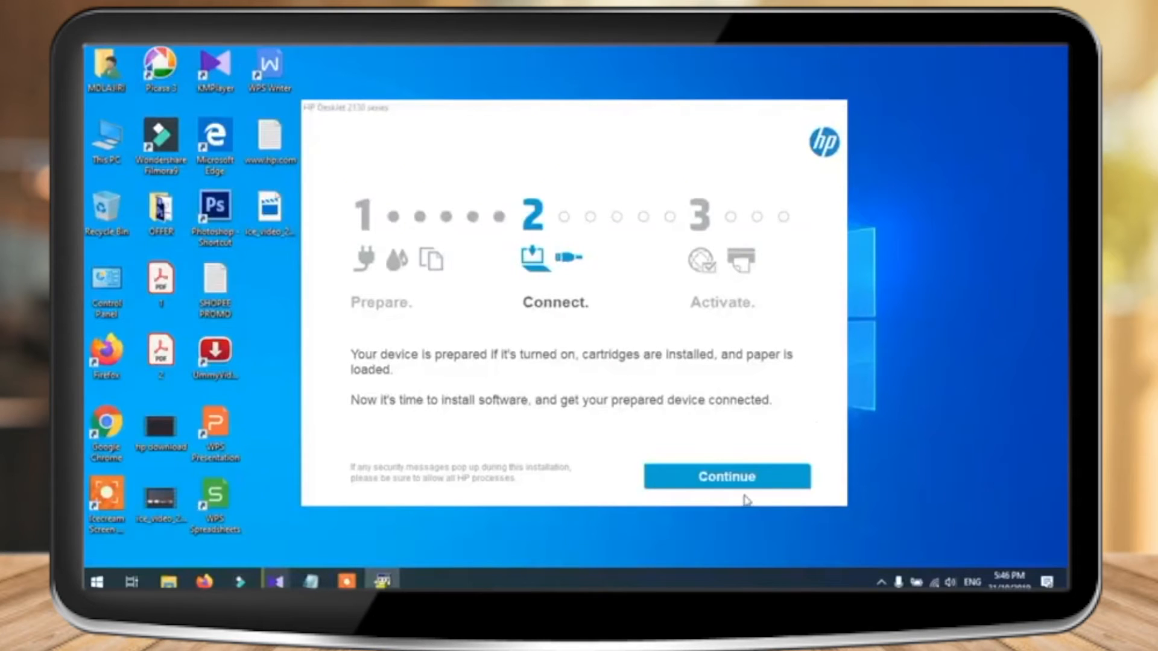
Under Customize Software Selections, leave Product Improvement Study and HP Photo Creations unchecked
{"action": "left_click", "coordinate": [727, 476]}
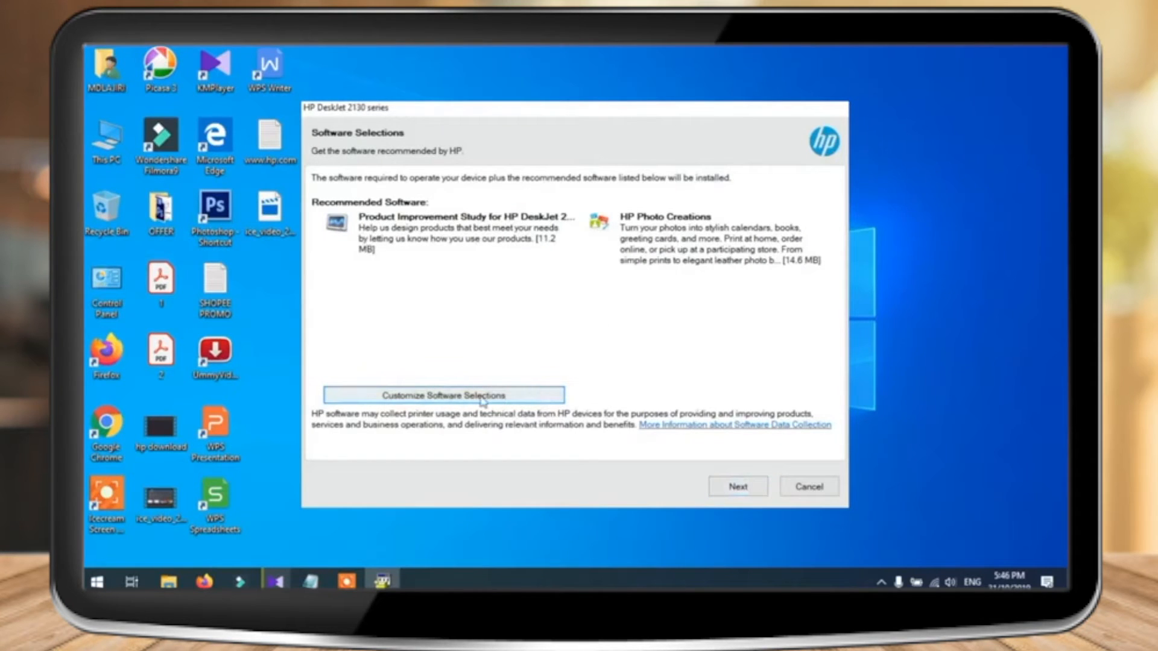
{"action": "left_click", "coordinate": [444, 395]}
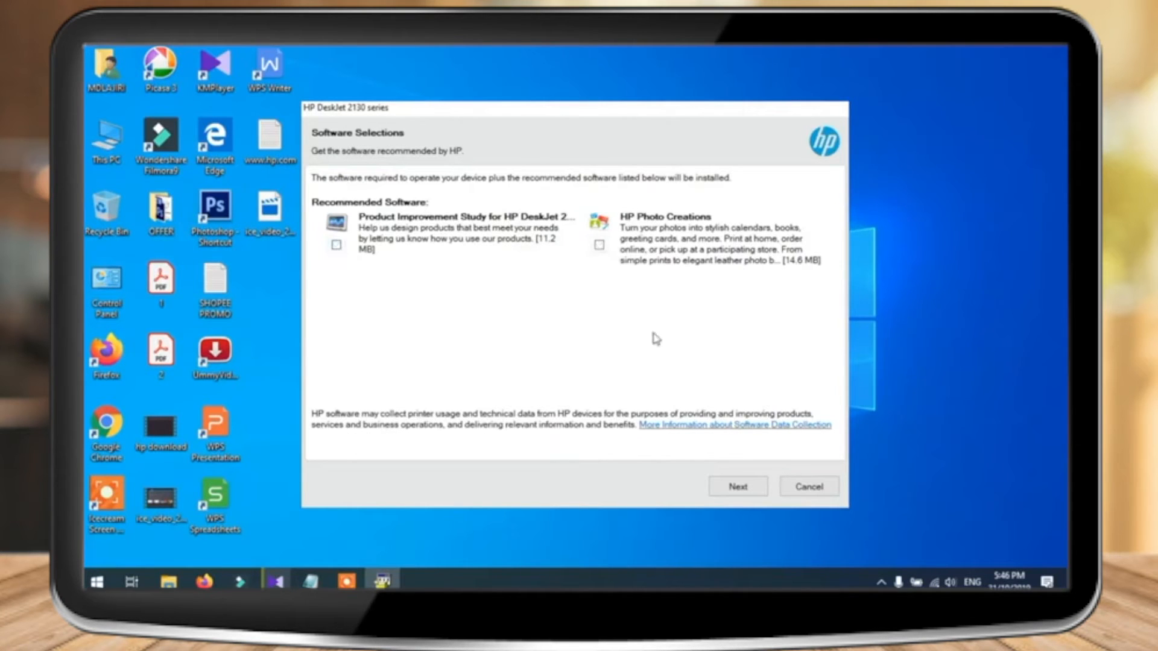
{"action": "left_click", "coordinate": [737, 486]}
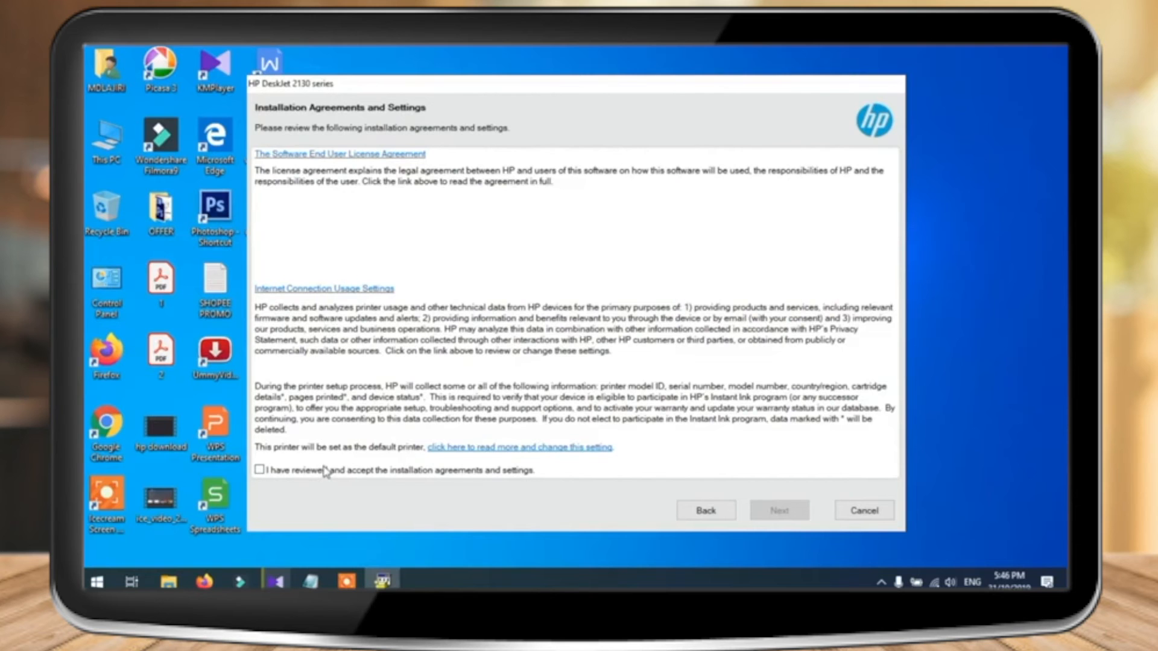
Accept the installation agreements and settings and continue to Information About Your Device
{"action": "left_click", "coordinate": [263, 470]}
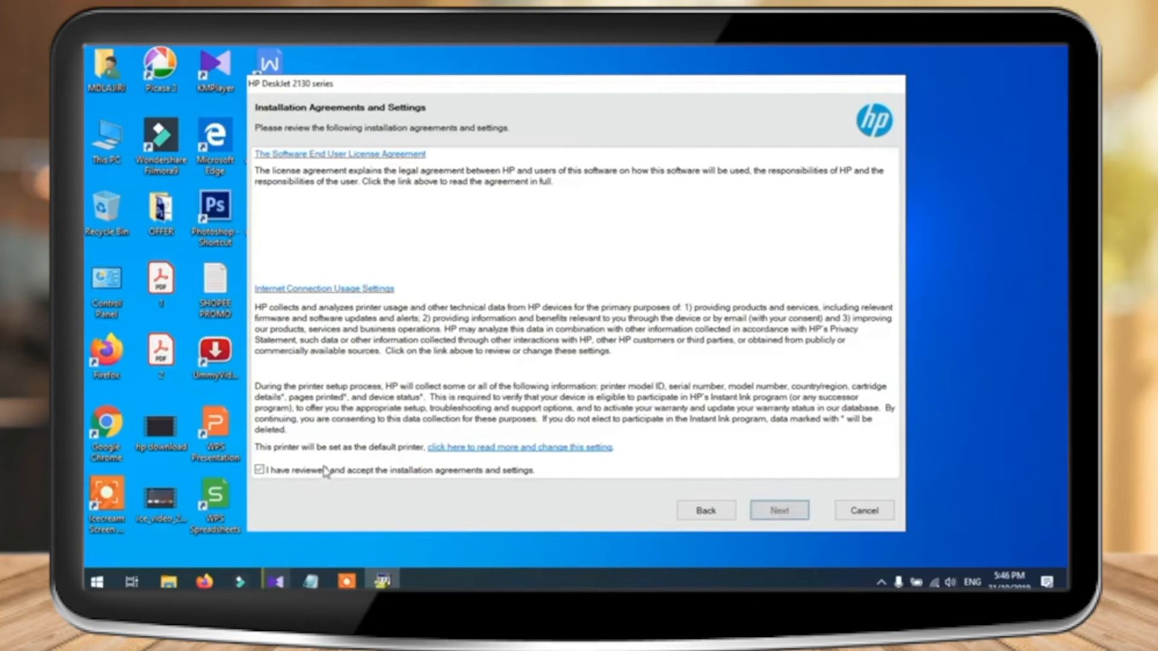
{"action": "left_click", "coordinate": [779, 510]}
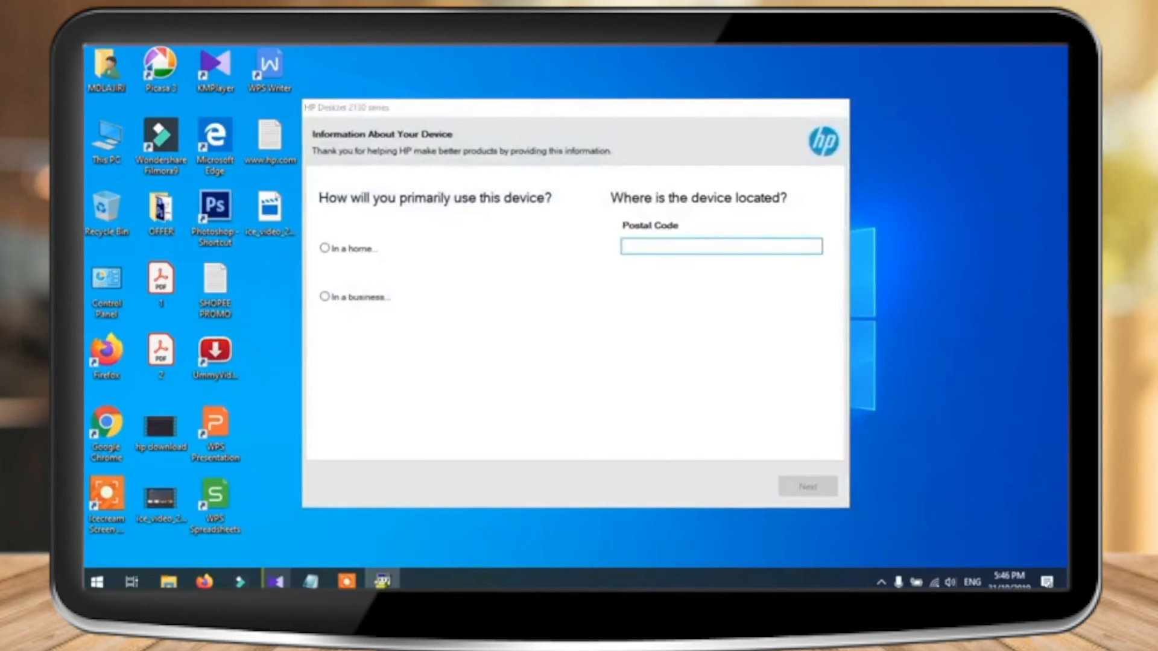
Report 'In the home for personal use' with postal code 4645 and finish installing
{"action": "left_click", "coordinate": [324, 249]}
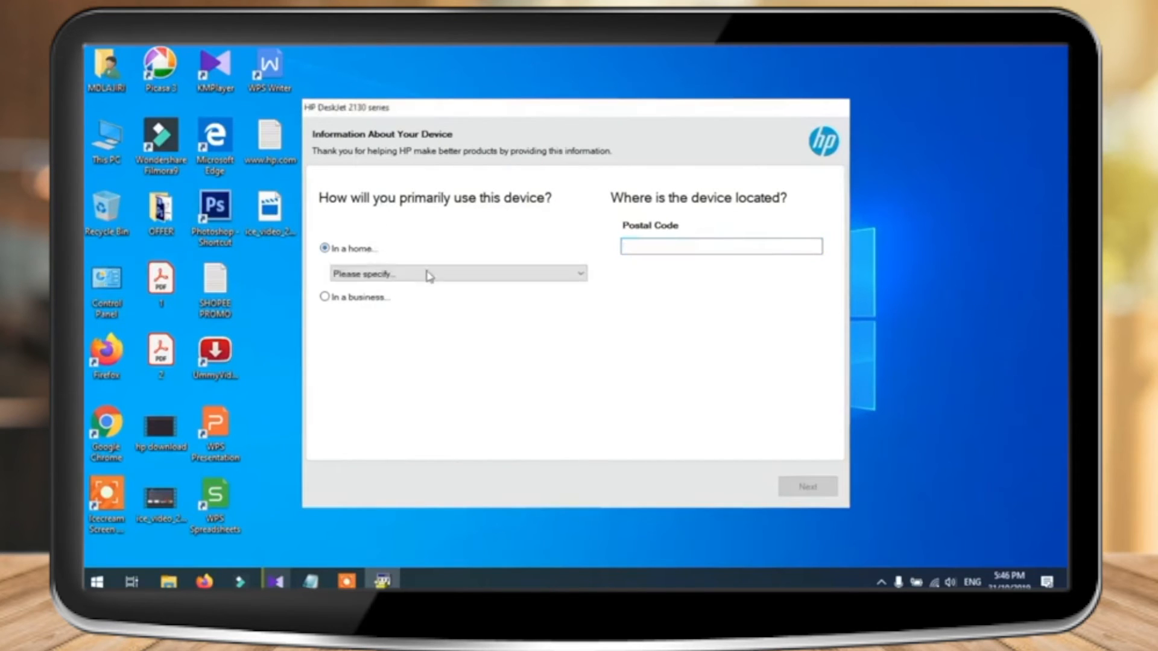
{"action": "left_click", "coordinate": [458, 274]}
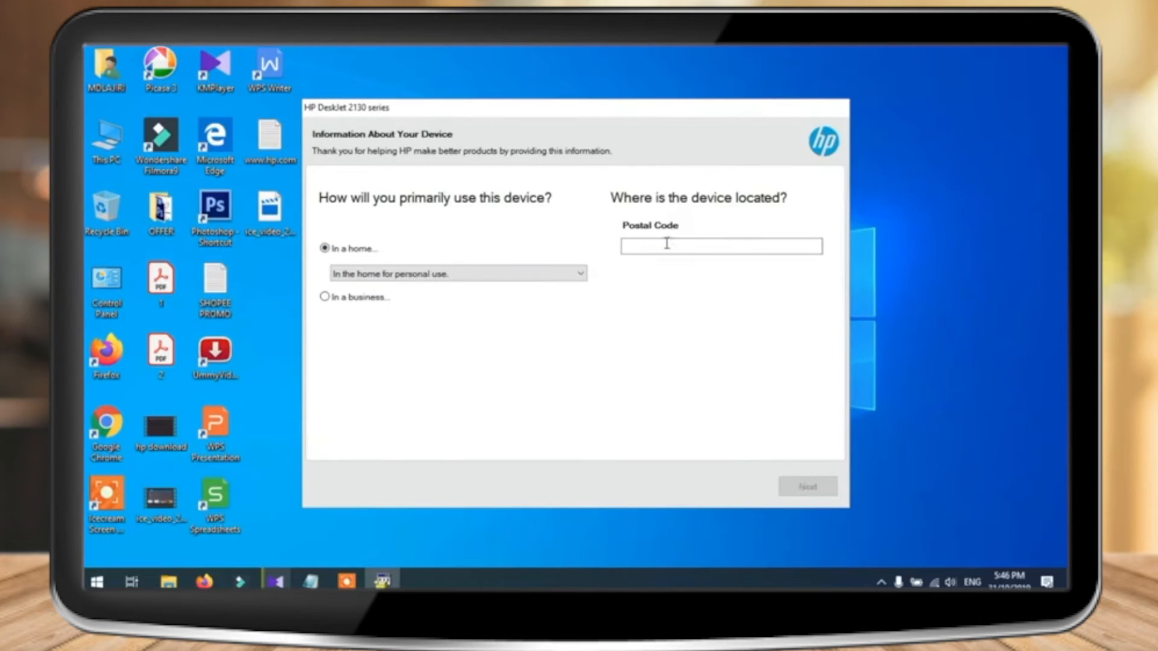
{"action": "type", "text": "4645"}
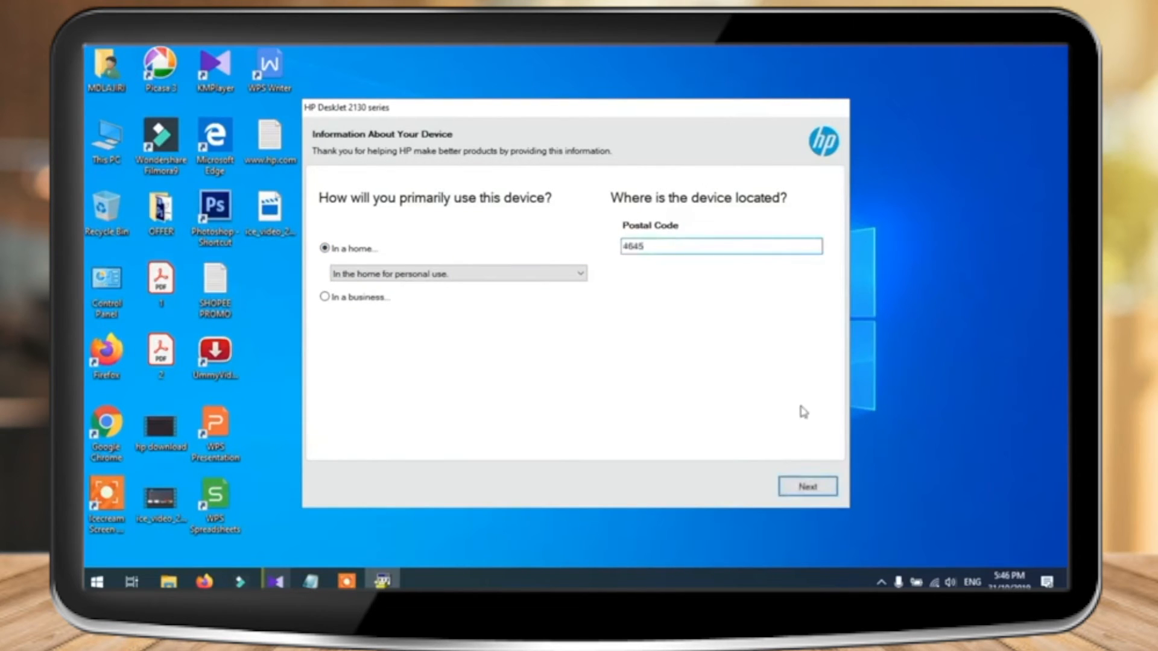
{"action": "left_click", "coordinate": [808, 485]}
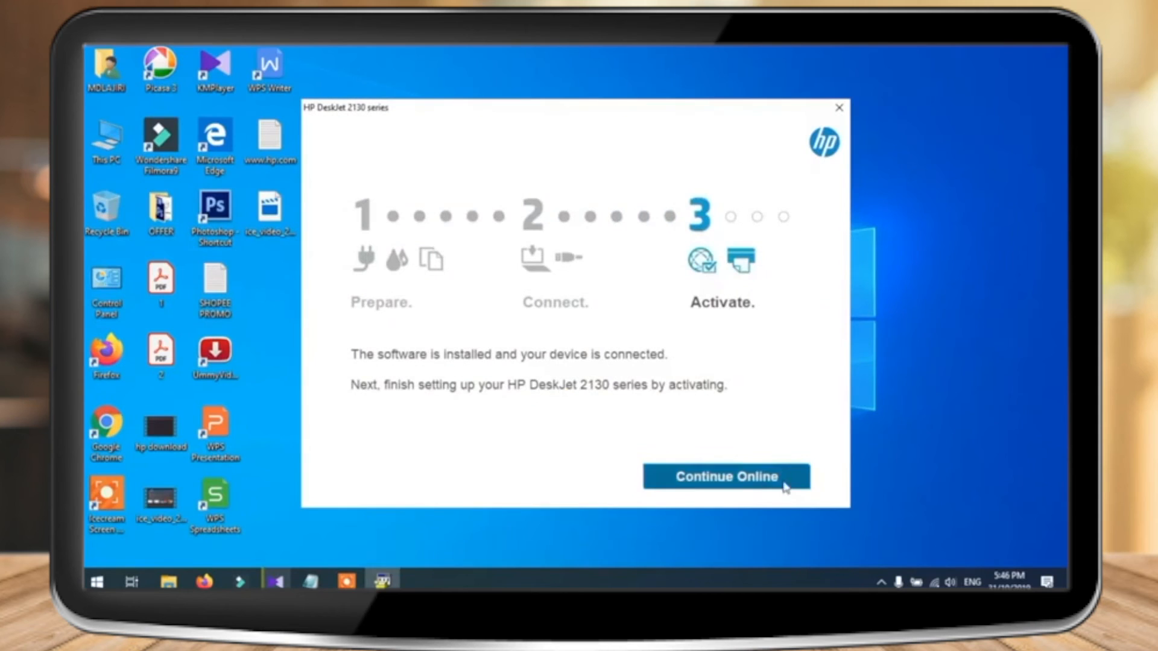
{"action": "mouse_move", "coordinate": [776, 301]}
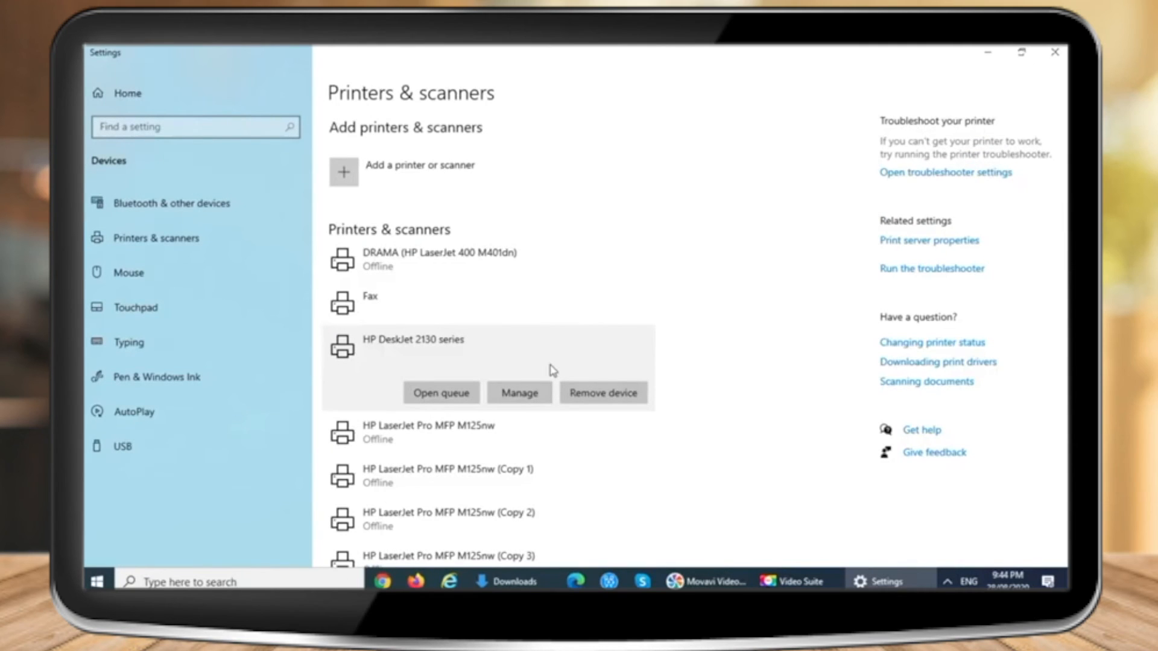
{"action": "mouse_move", "coordinate": [930, 238]}
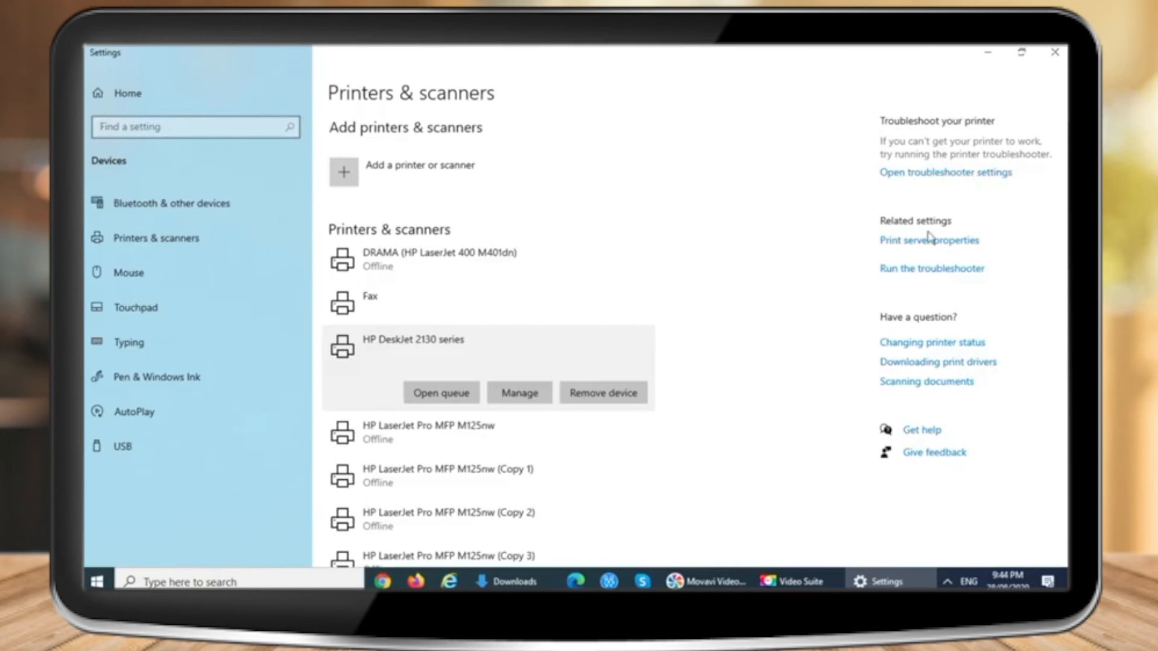